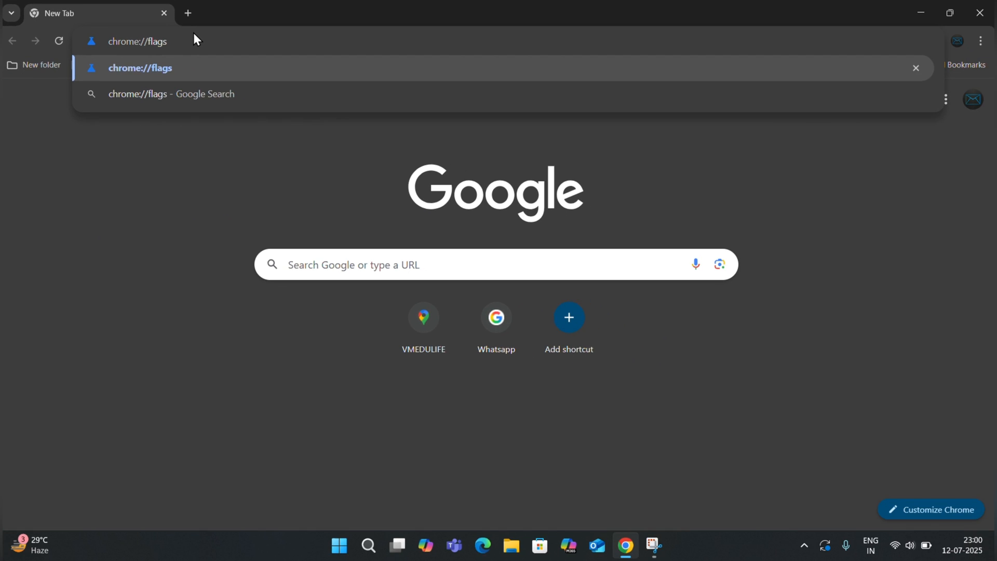
# On chrome://flags, search 'Manifest', enable 'Allow legacy extension manifest versions' and relaunch Chrome.
pyautogui.press('Enter')
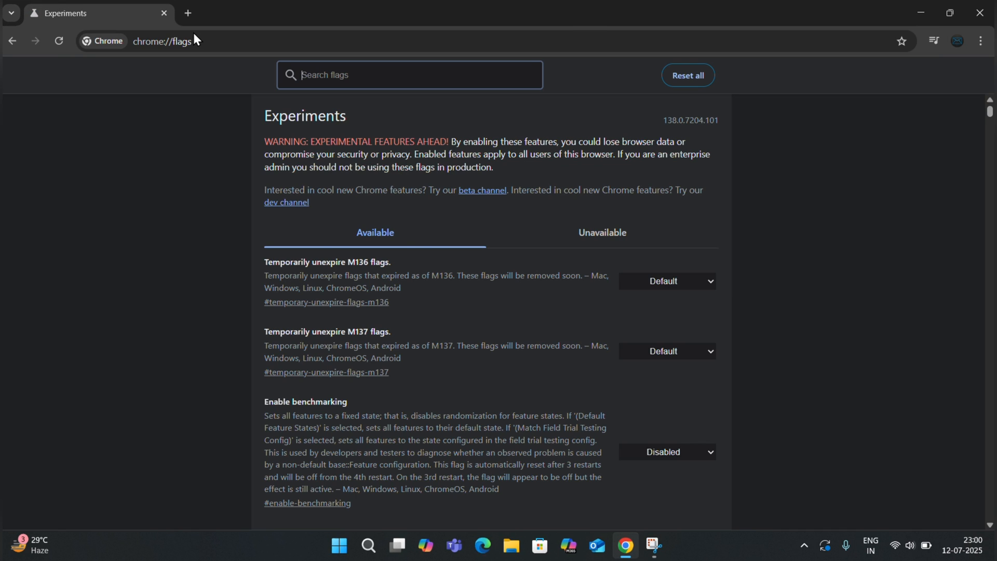
pyautogui.write('M')
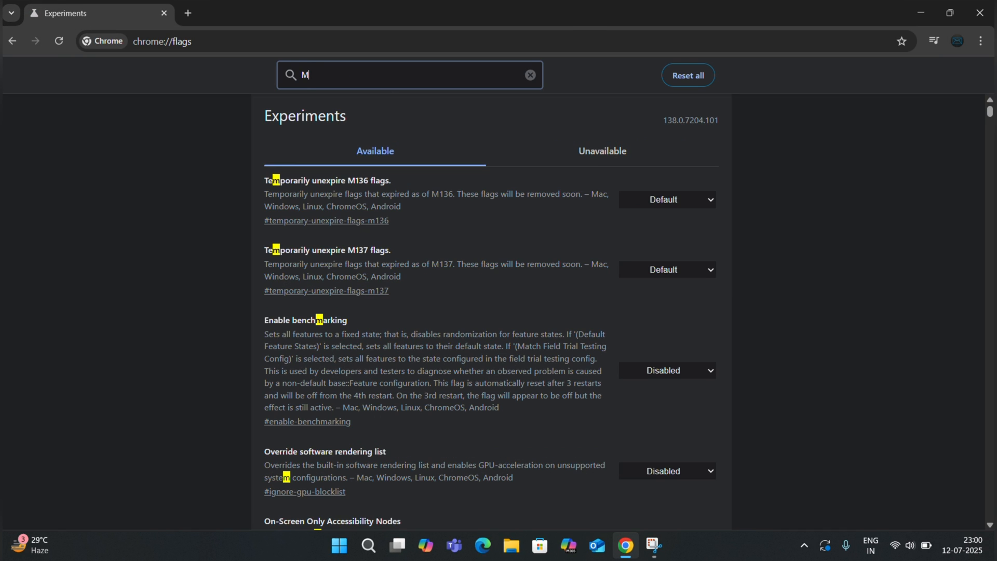
pyautogui.write('anifest')
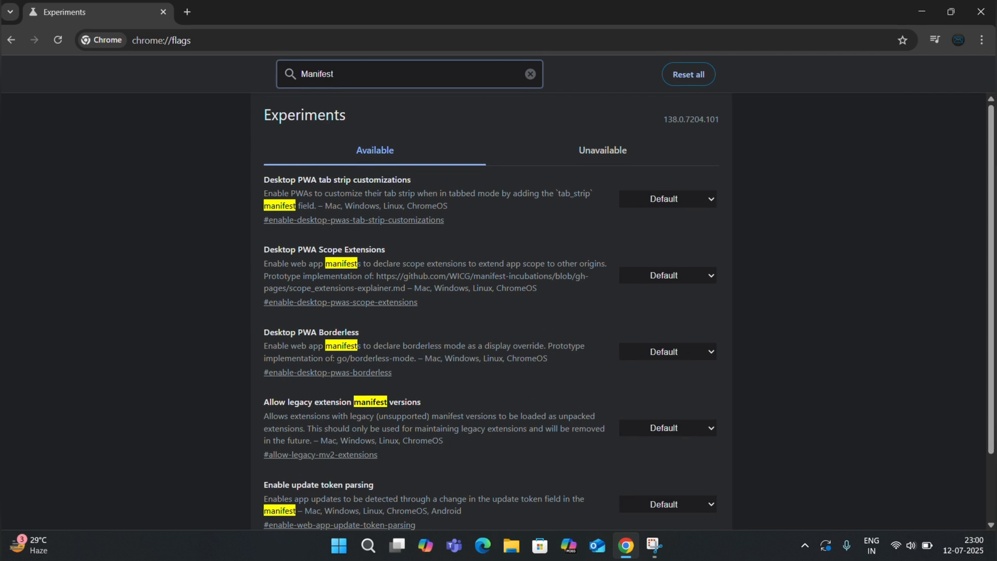
pyautogui.scroll(-3)
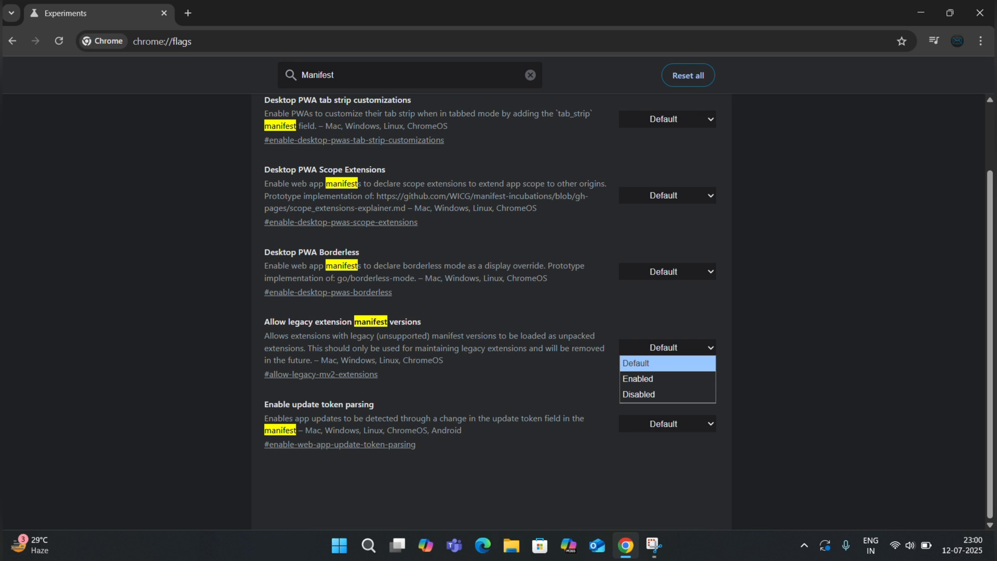
pyautogui.click(638, 378)
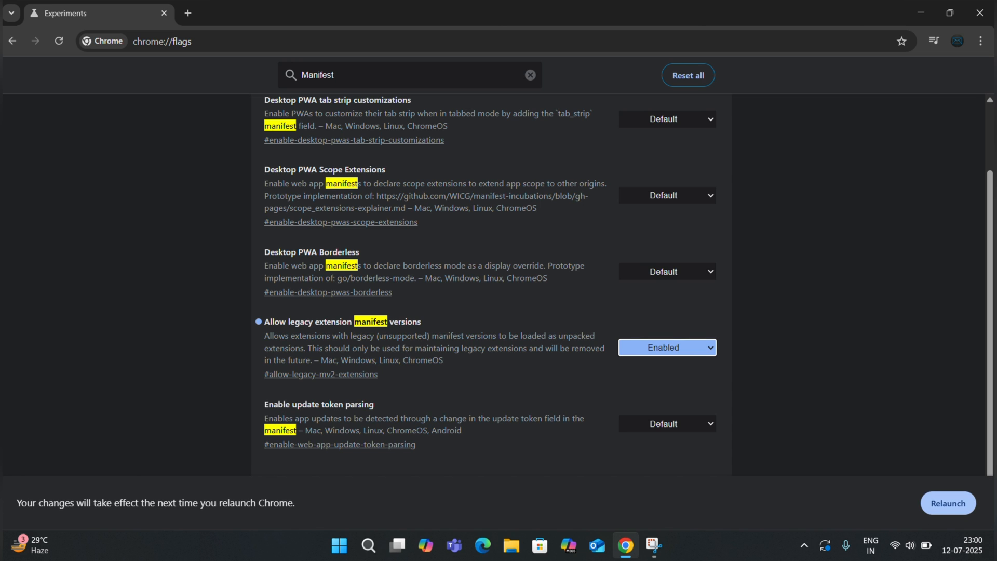
pyautogui.click(529, 74)
pyautogui.write('idm ex')
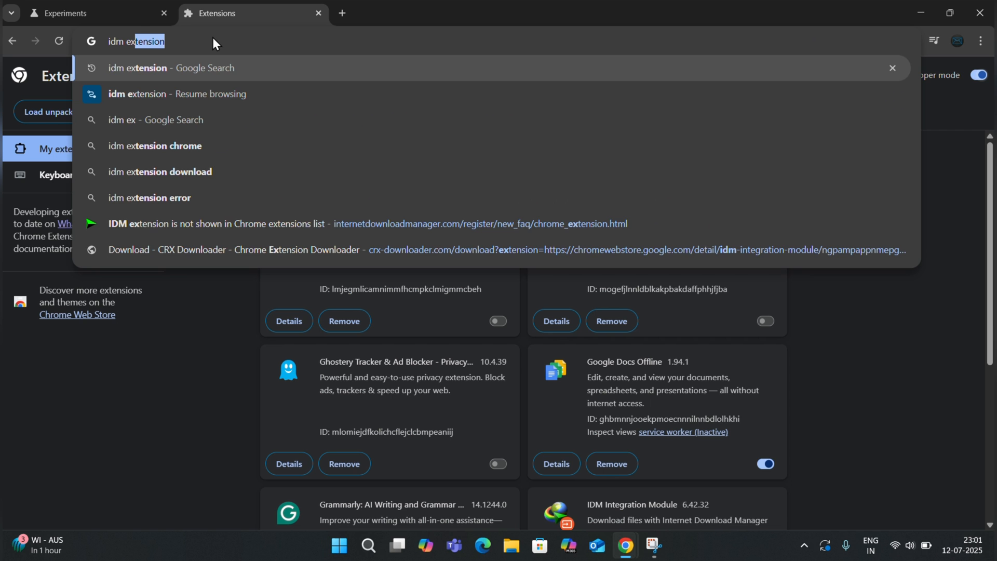
# Search 'idm extension', open IDM's missing-extension FAQ and follow its idm-integration-module store link.
pyautogui.click(172, 68)
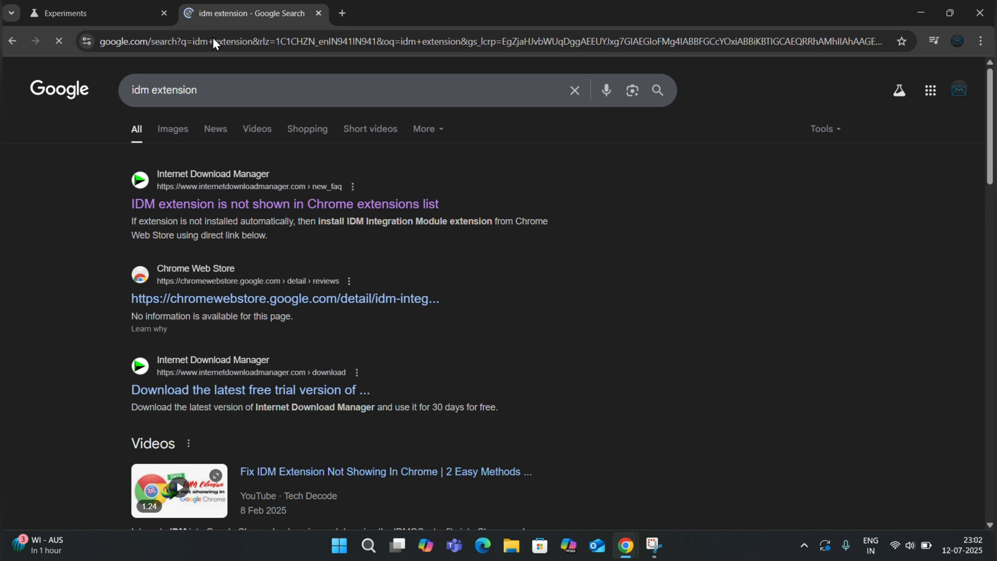
pyautogui.click(285, 203)
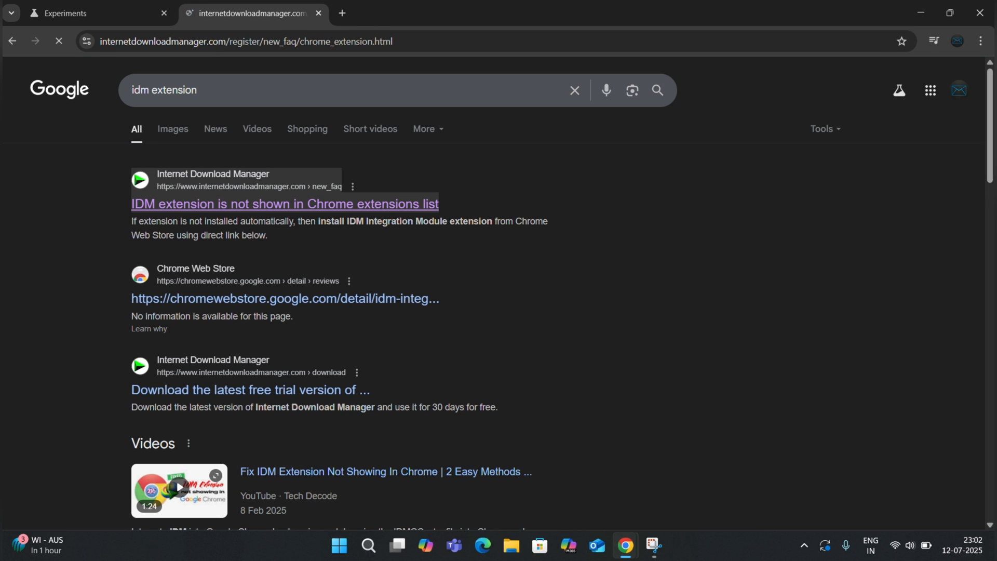
pyautogui.click(284, 204)
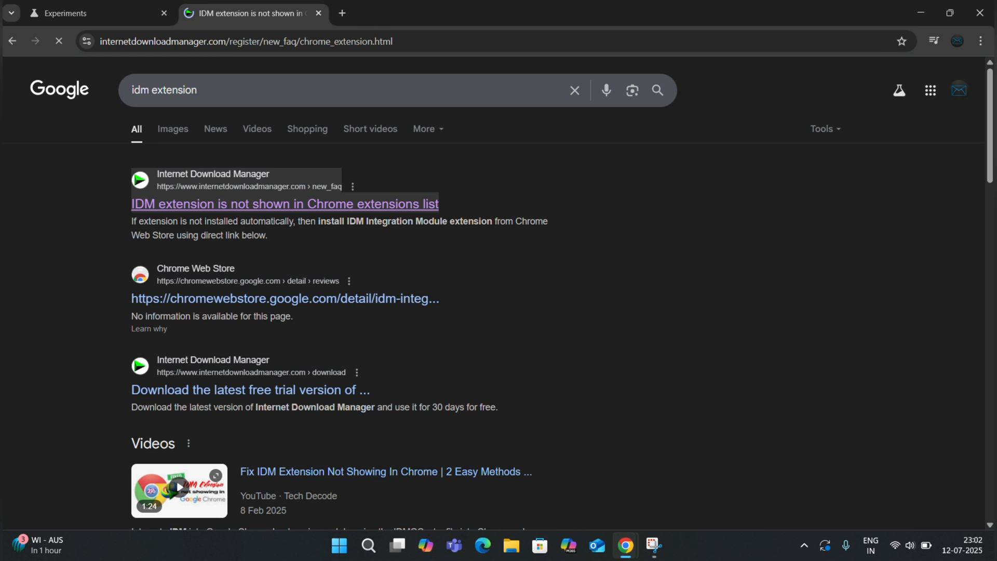
pyautogui.click(284, 203)
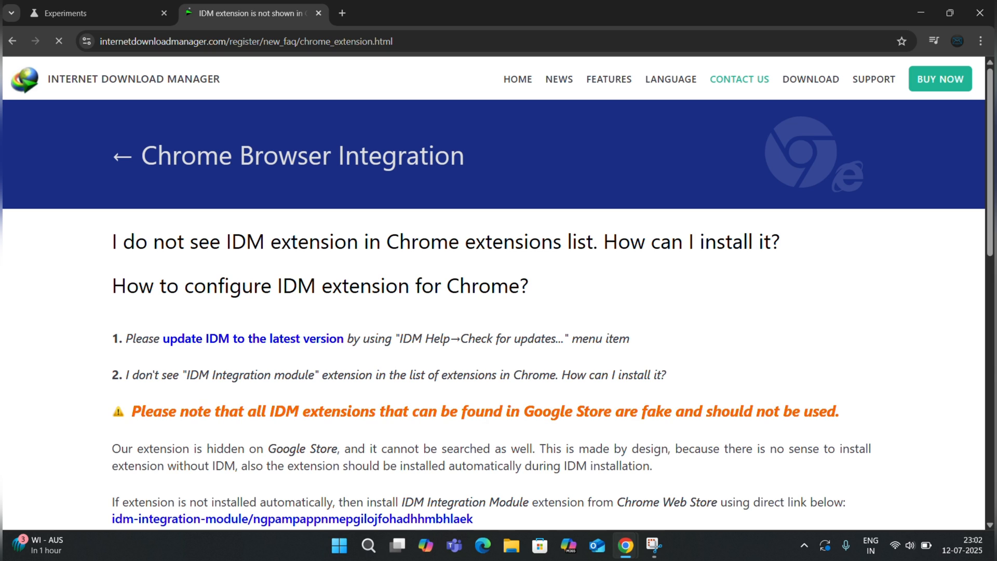
pyautogui.scroll(-3)
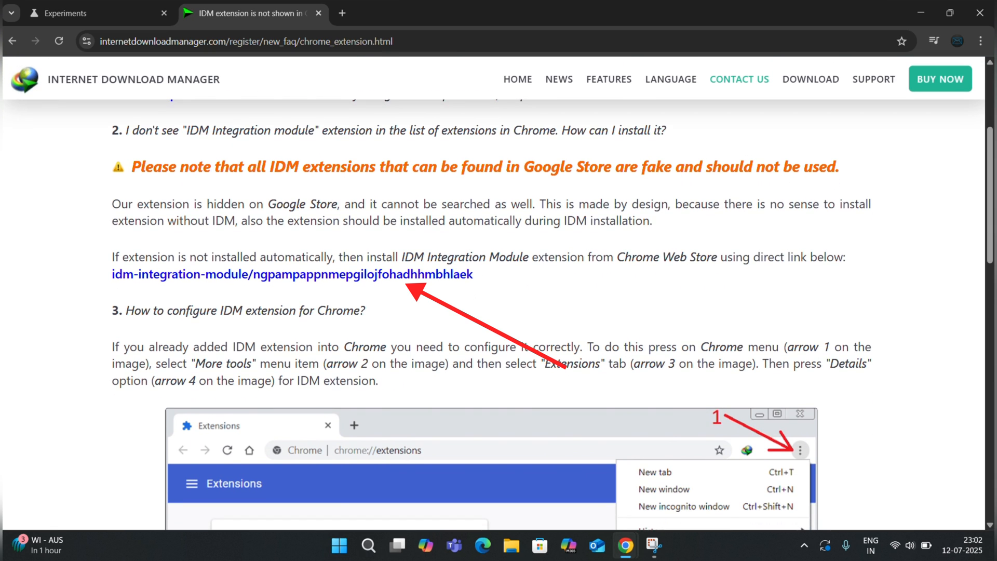
pyautogui.click(291, 275)
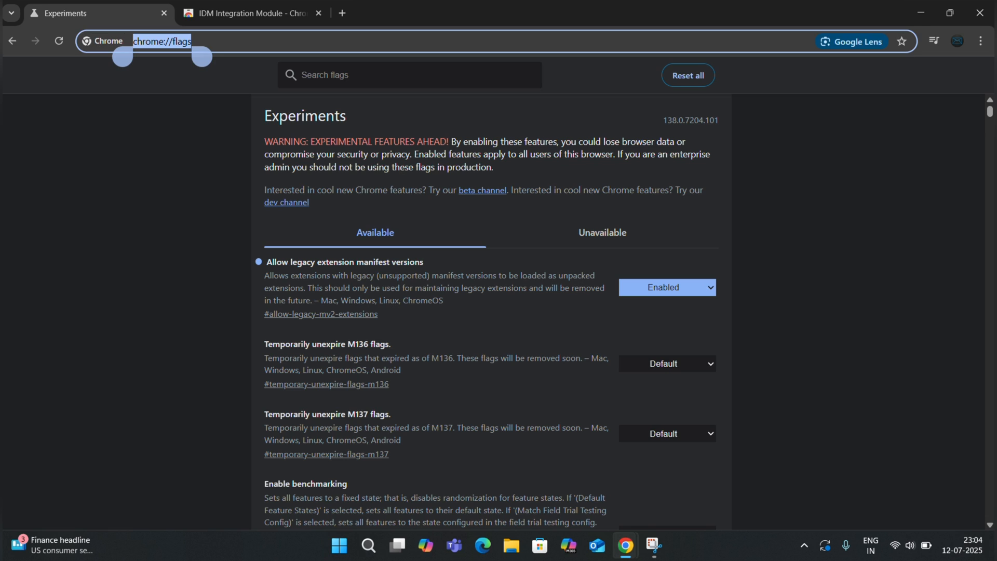
# Search 'crx downloader', go to crx-downloader.com and download the IDM Integration Module package.
pyautogui.write('crx downloader')
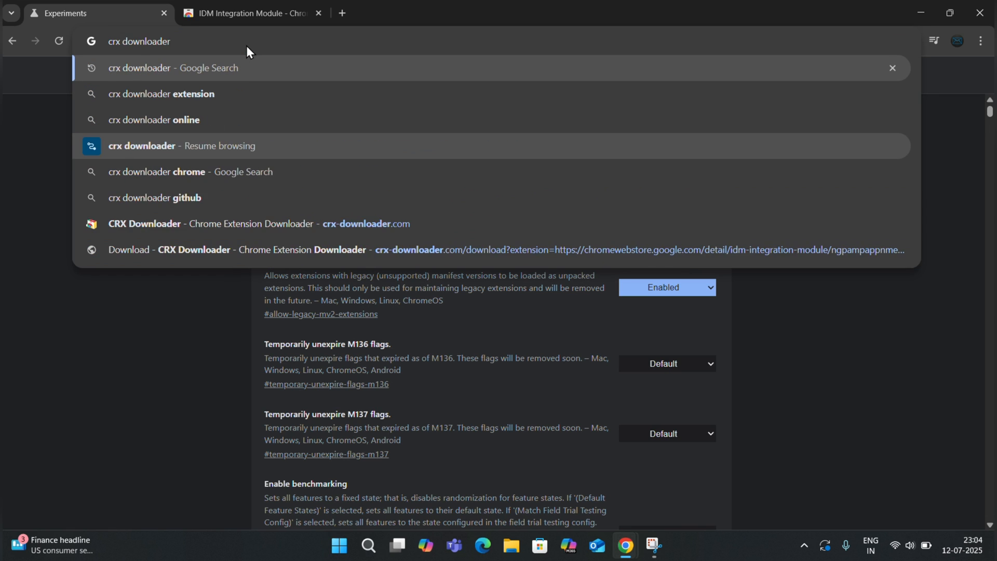
pyautogui.click(173, 67)
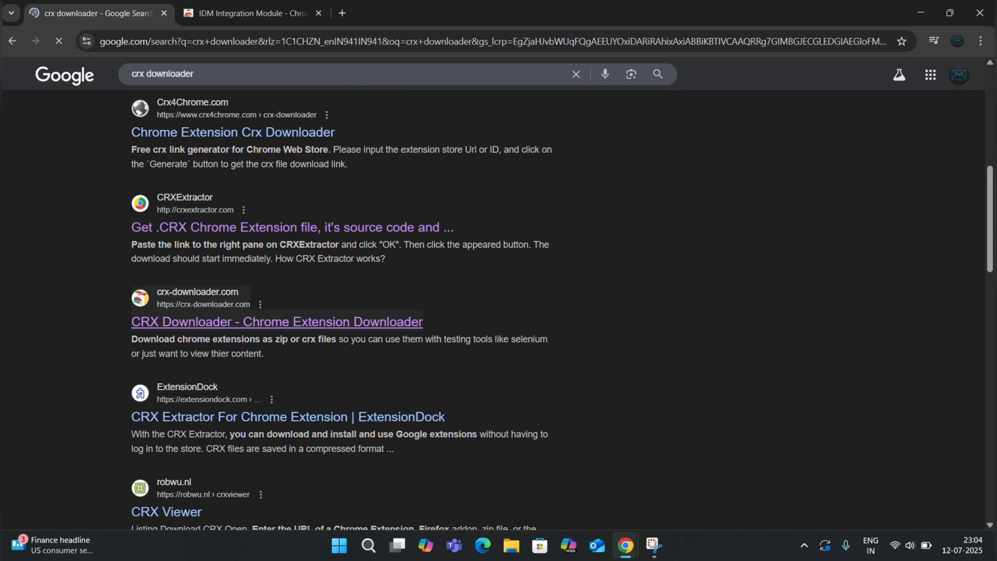
pyautogui.click(277, 322)
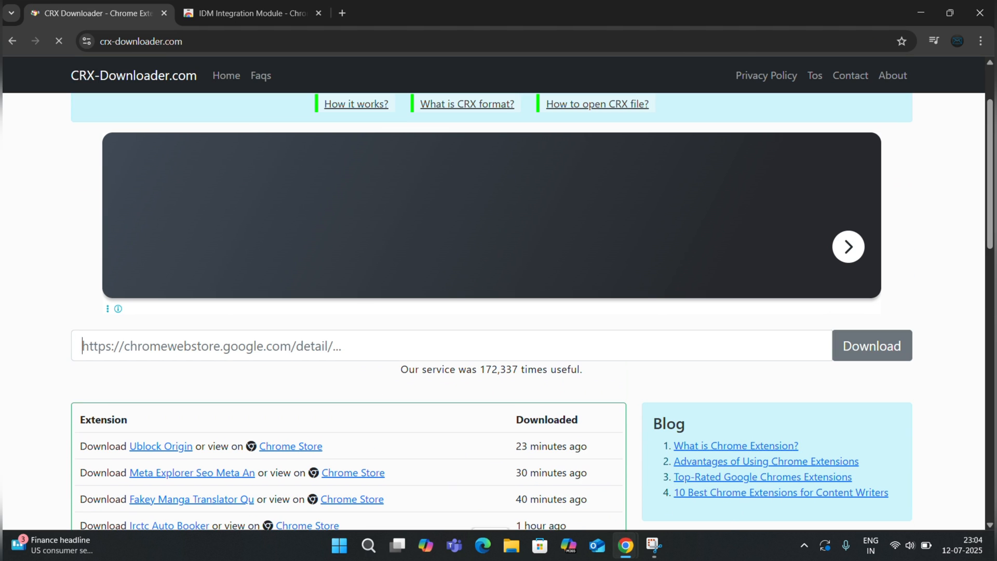
pyautogui.click(871, 346)
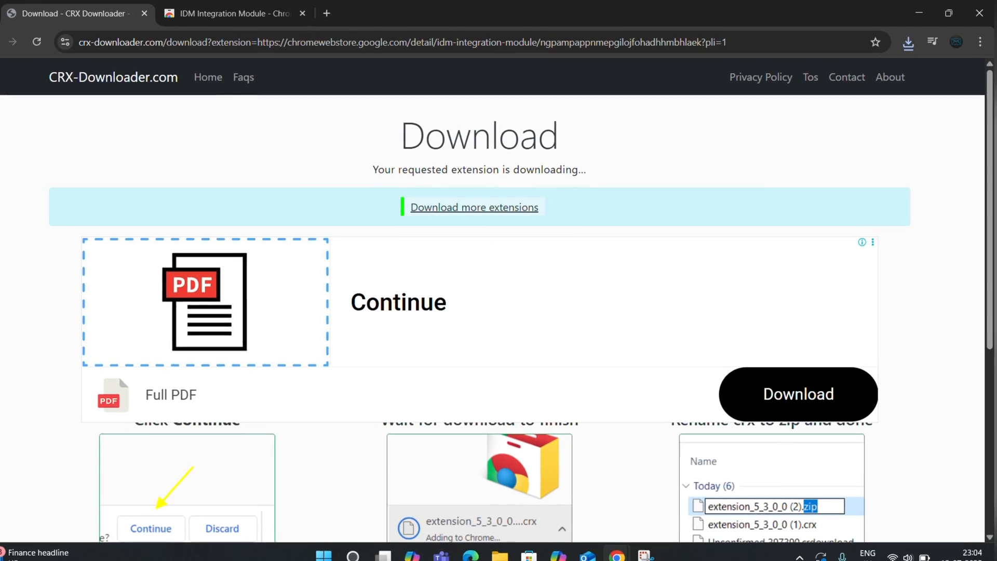
# Keep the blocked .crx file from the downloads bubble and confirm it finished.
pyautogui.click(908, 44)
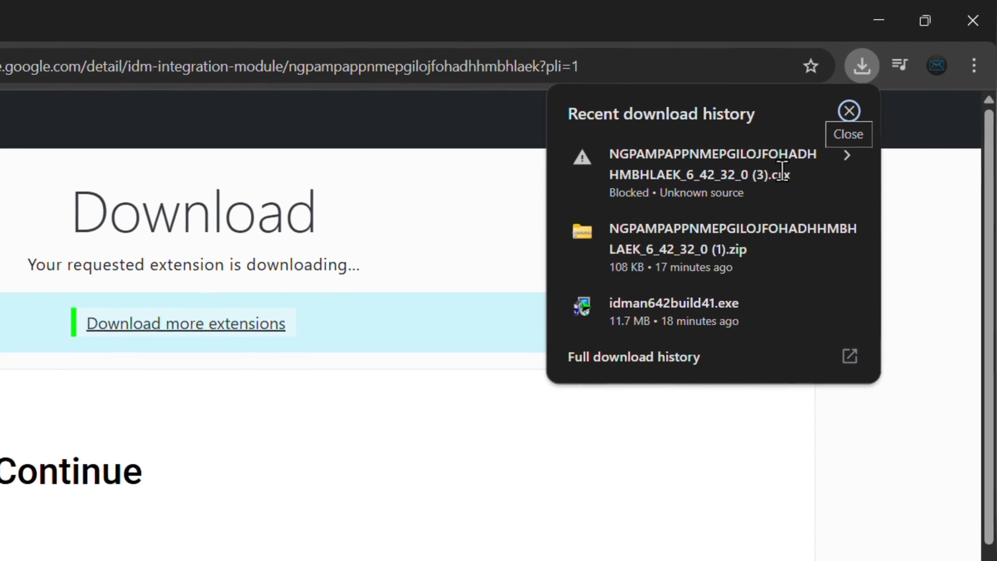
pyautogui.click(710, 161)
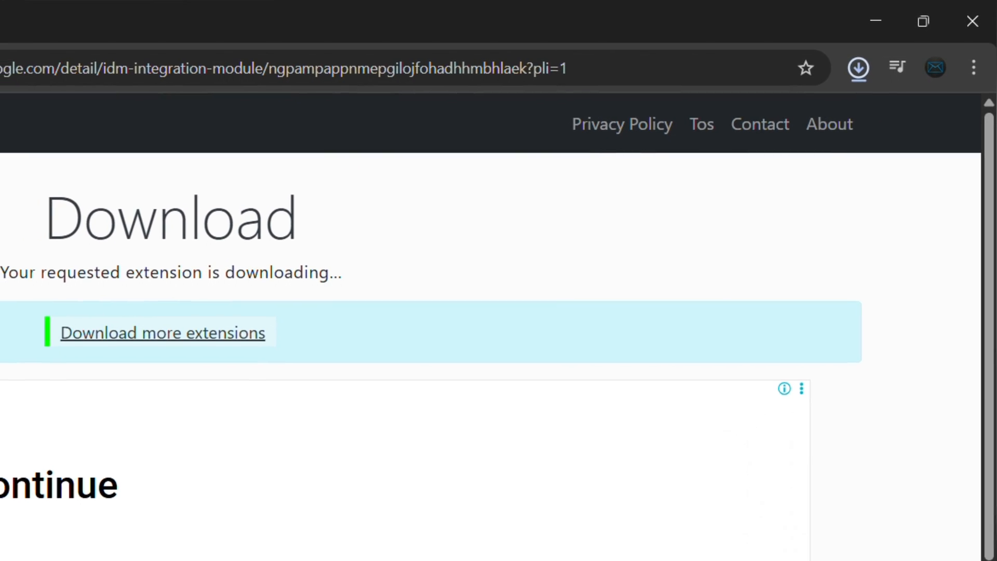
pyautogui.click(858, 67)
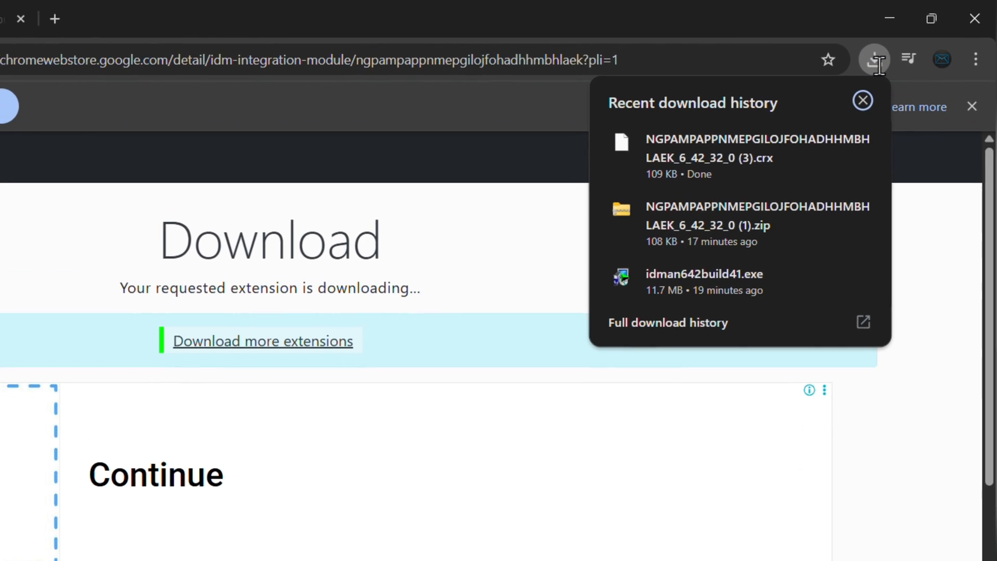
pyautogui.click(862, 101)
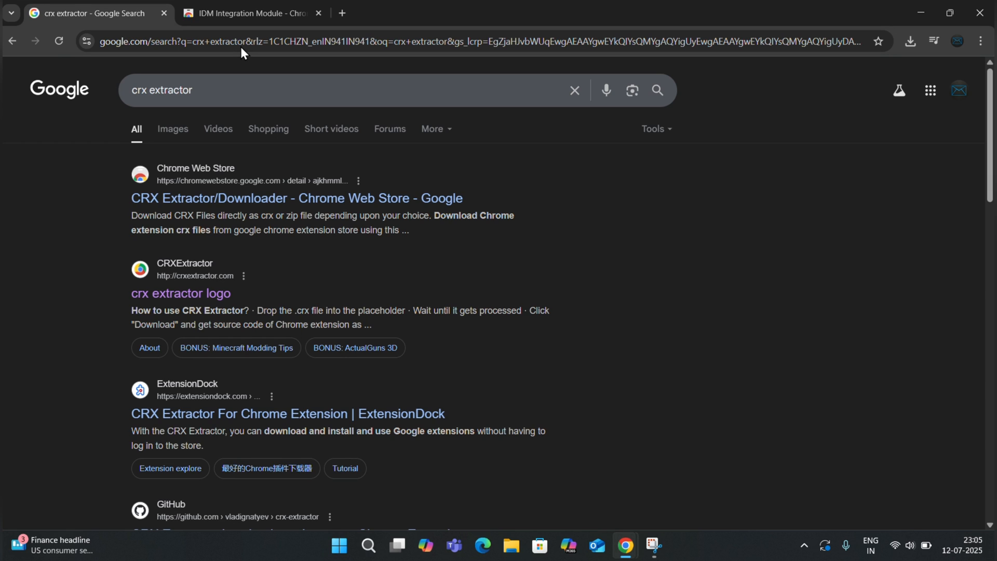
# On crxextractor.com, choose the newest IDM .crx from Downloads and download its extracted source zip.
pyautogui.scroll(-3)
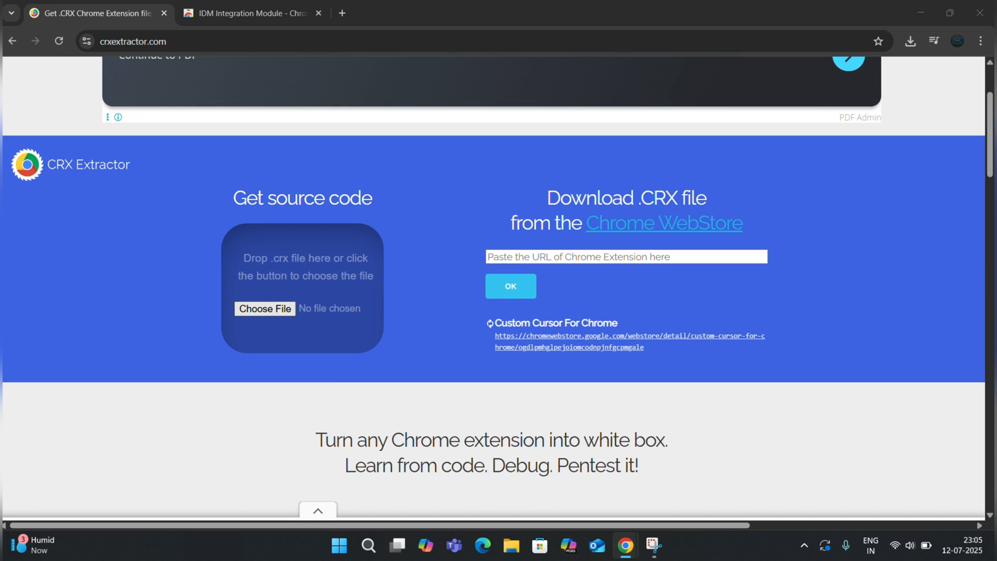
pyautogui.click(265, 309)
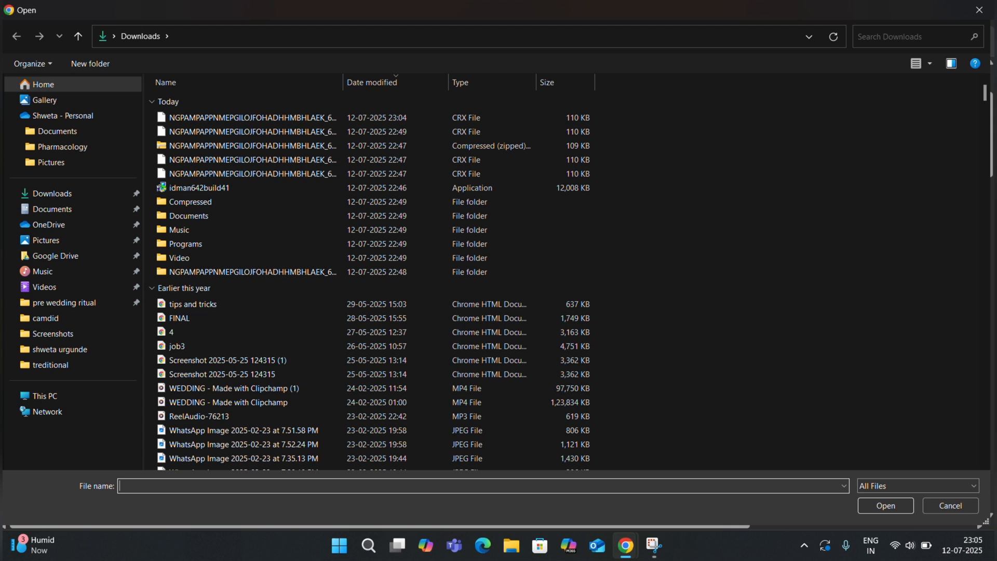
pyautogui.click(249, 118)
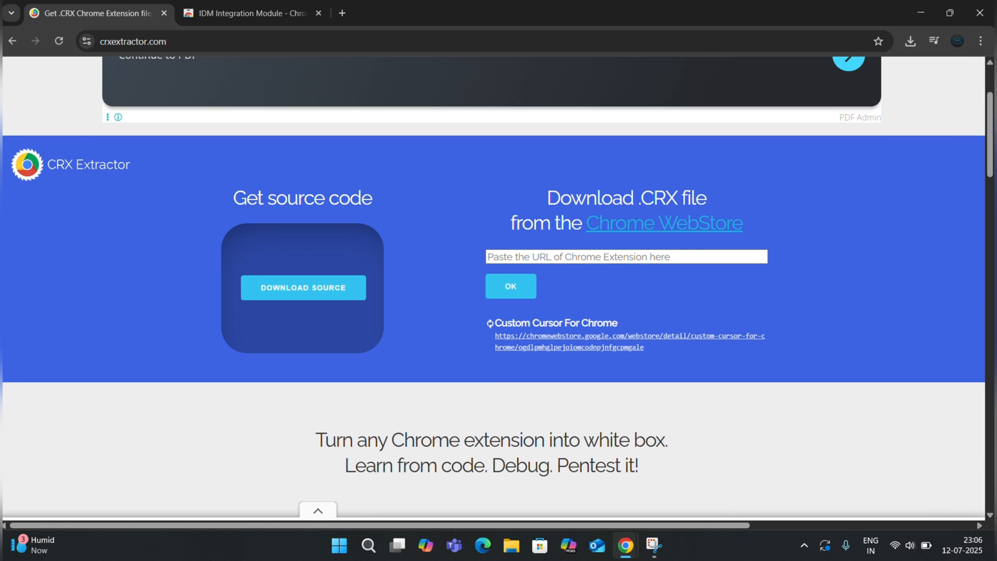
pyautogui.click(303, 286)
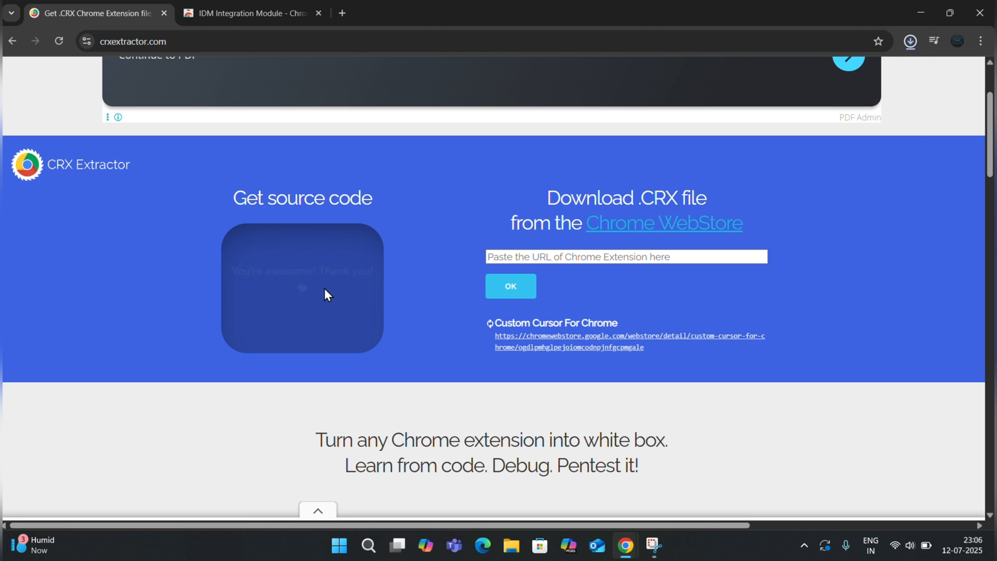
pyautogui.click(910, 41)
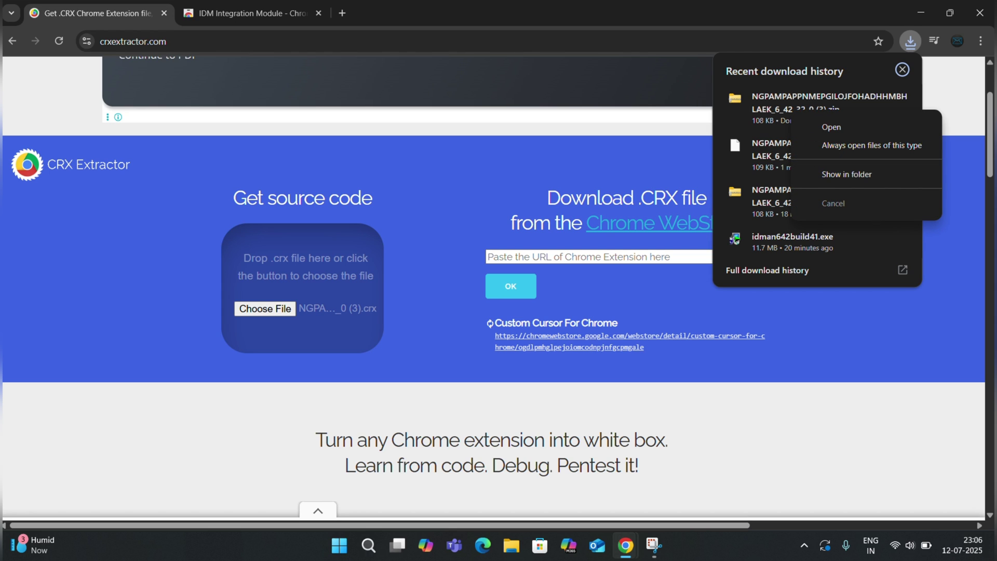
# Show the source zip in Downloads and choose Extract All… on the NGPAMPAPP... folder.
pyautogui.click(847, 175)
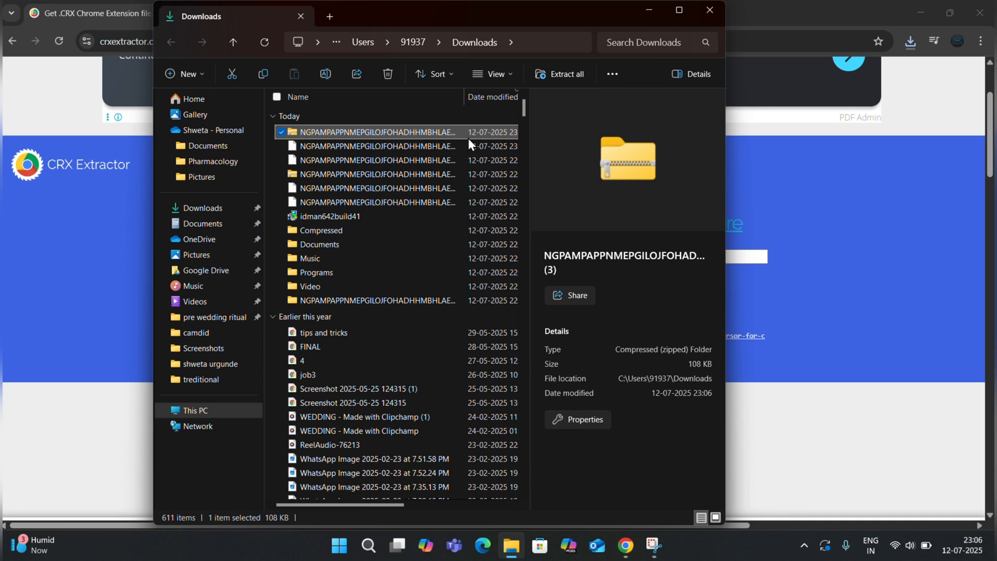
pyautogui.rightClick(375, 132)
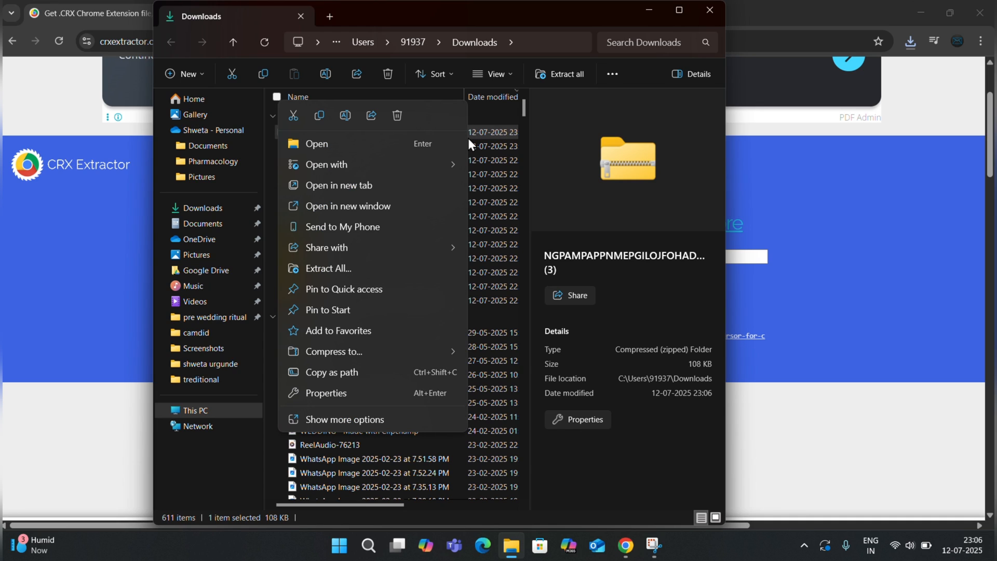
pyautogui.moveTo(461, 148)
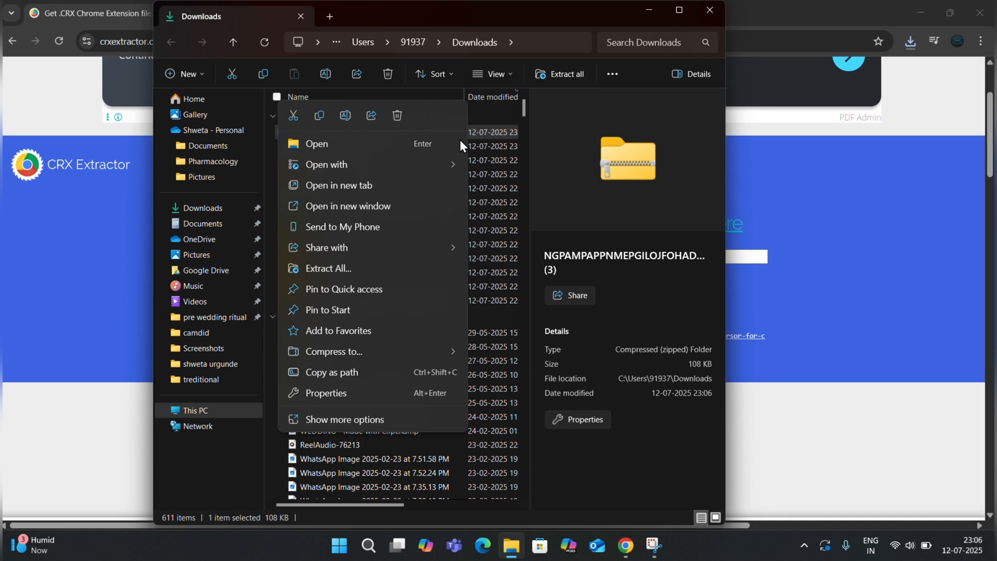
pyautogui.moveTo(342, 339)
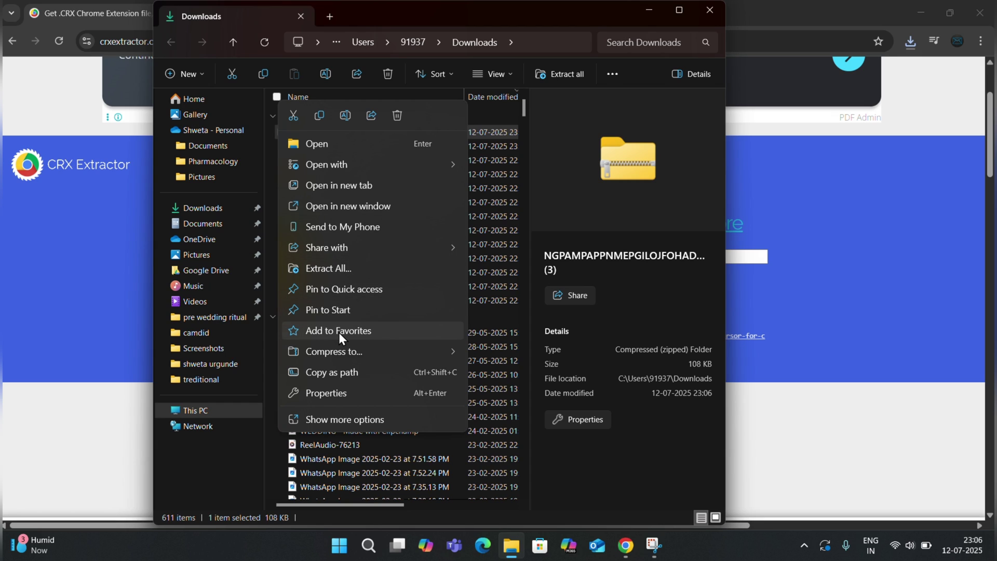
pyautogui.moveTo(351, 268)
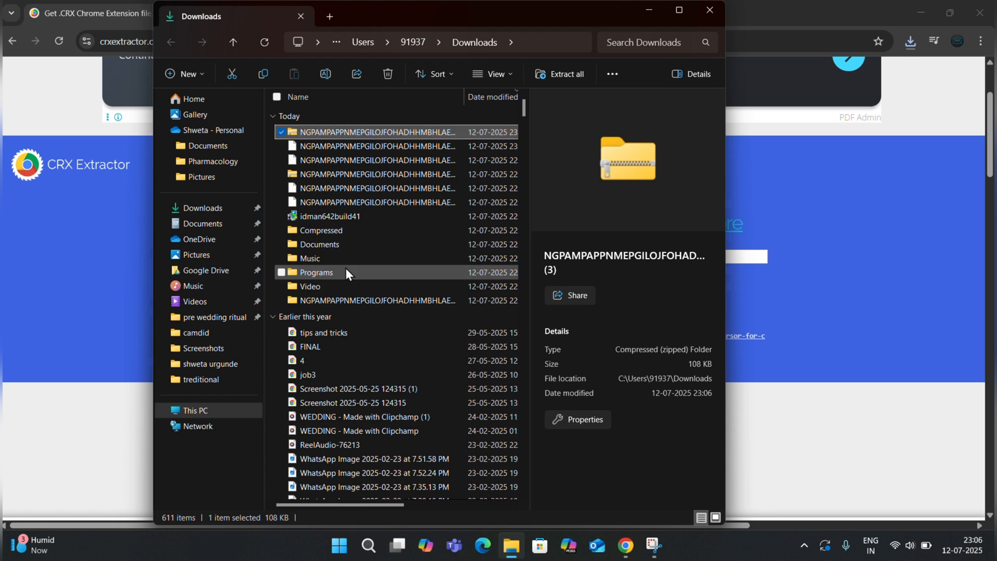
pyautogui.click(566, 74)
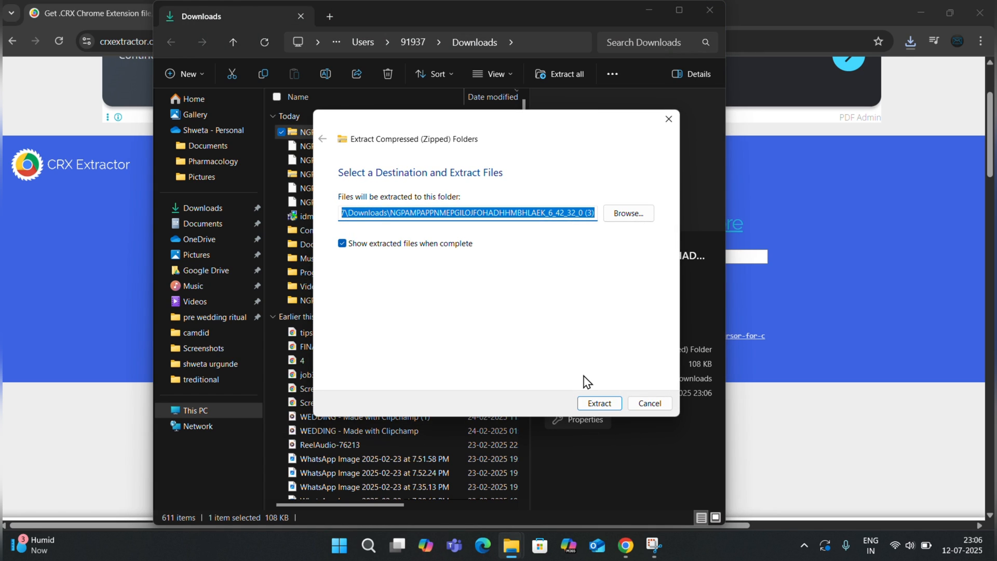
# Extract the zip to its suggested destination folder, then close the File Explorer window.
pyautogui.click(599, 403)
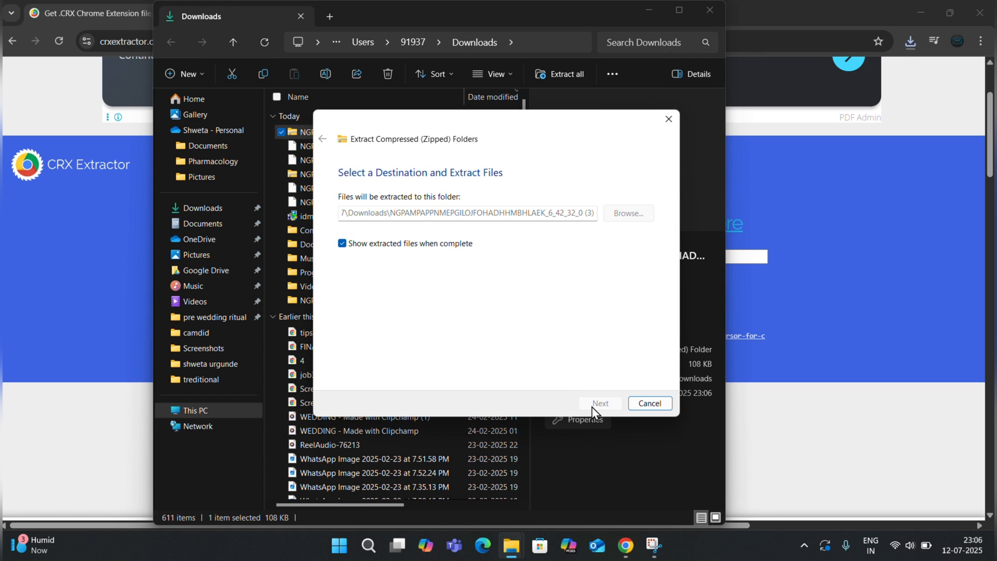
pyautogui.click(600, 403)
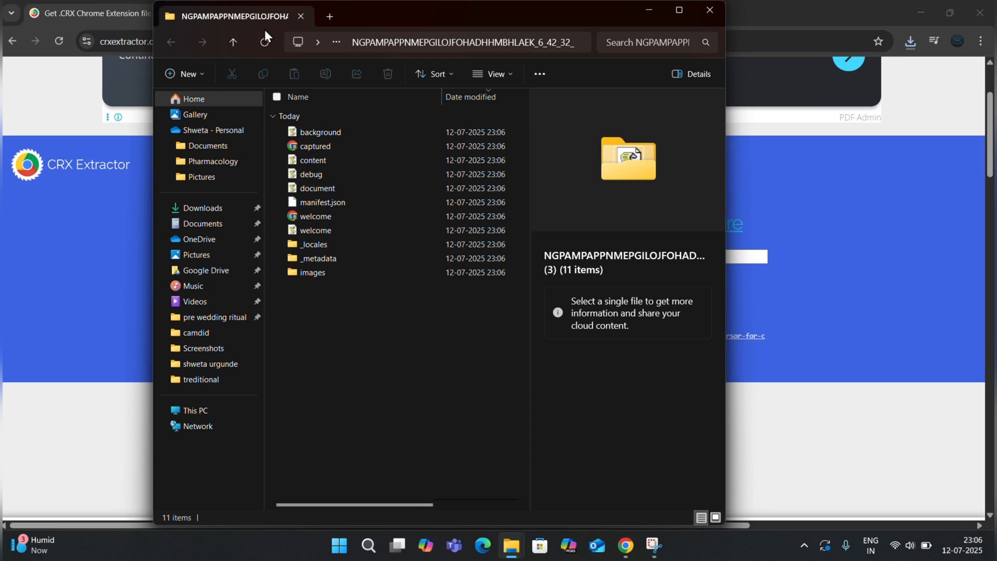
pyautogui.click(233, 43)
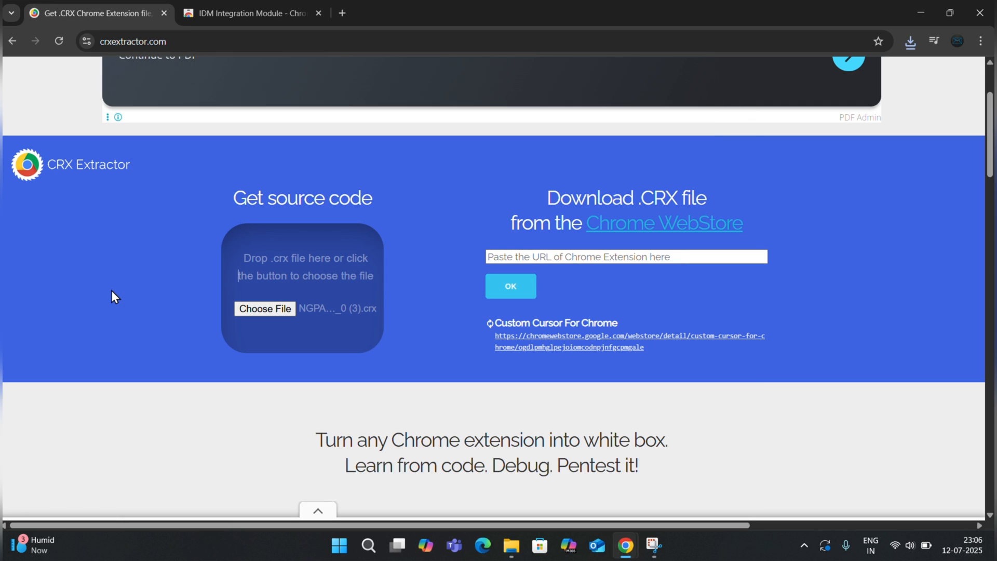
# Go to chrome://extensions and start Load unpacked to pick an extension folder.
pyautogui.tripleClick(136, 41)
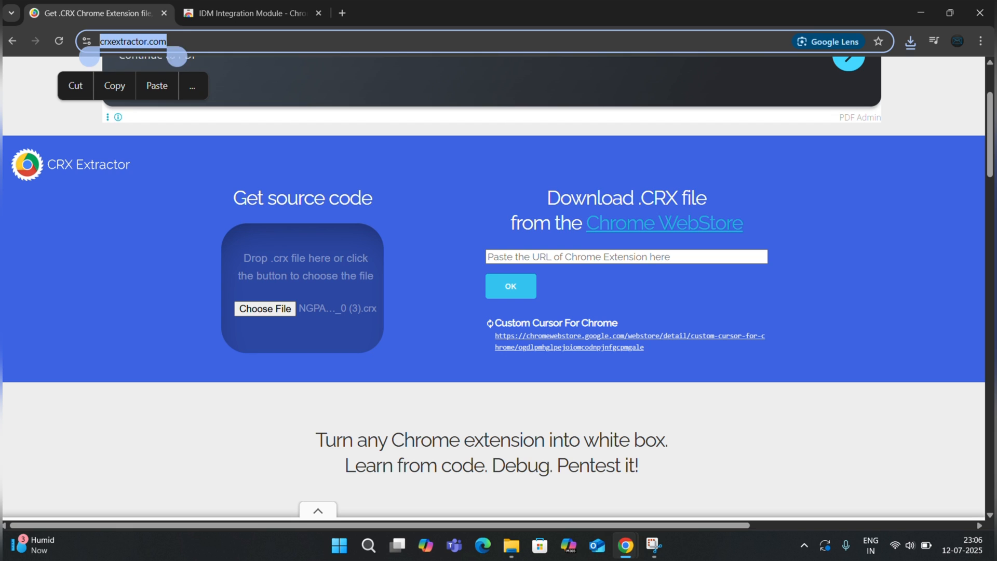
pyautogui.write('chrome://extensions')
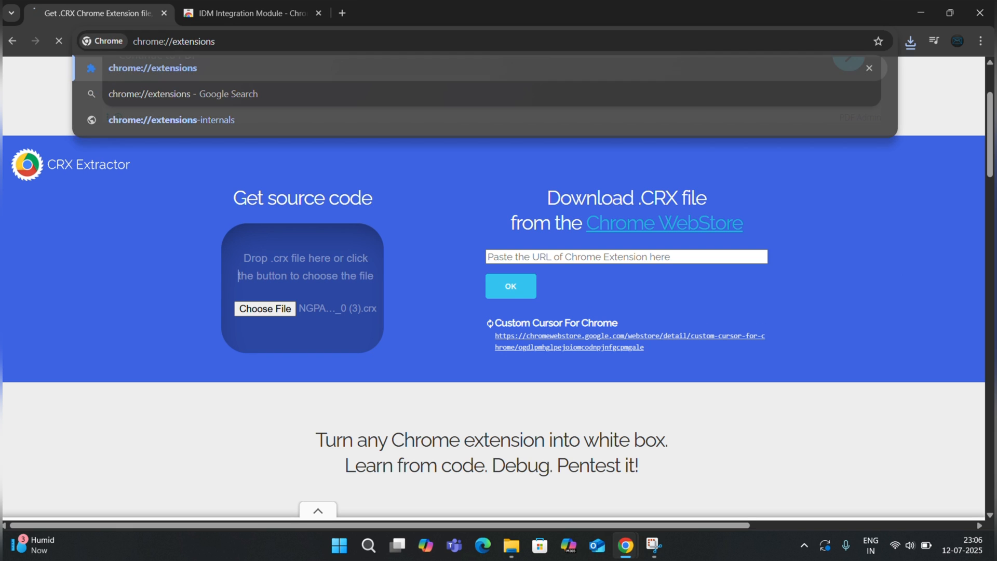
pyautogui.press('Enter')
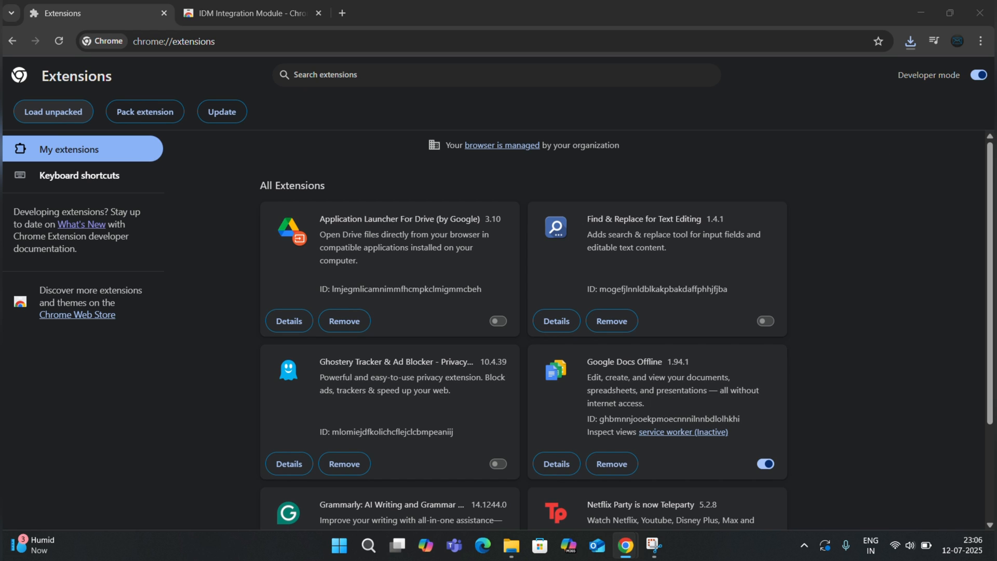
pyautogui.click(53, 111)
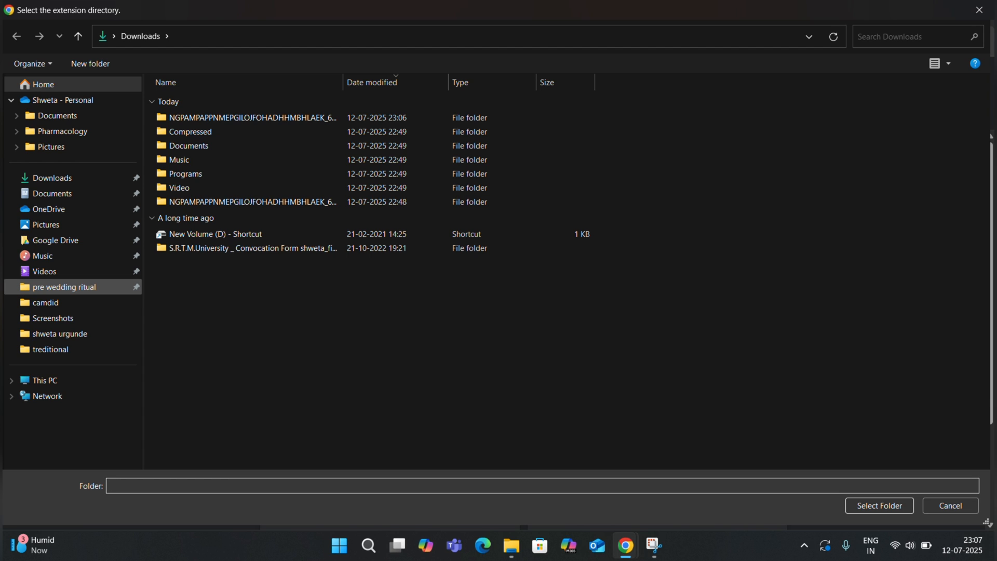
# Select the newest NGPAMPAPP... folder as the unpacked extension to load.
pyautogui.click(247, 117)
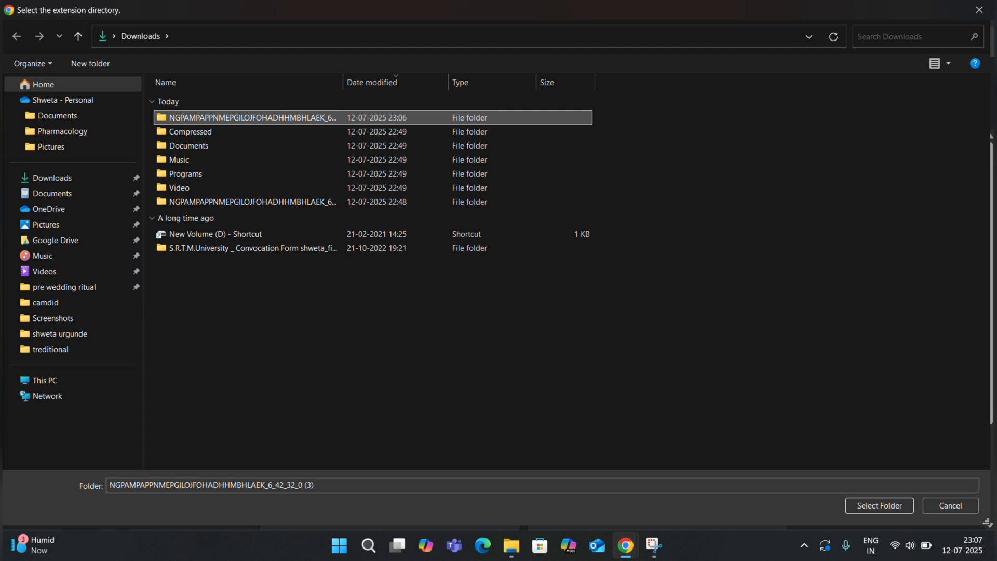
pyautogui.click(878, 505)
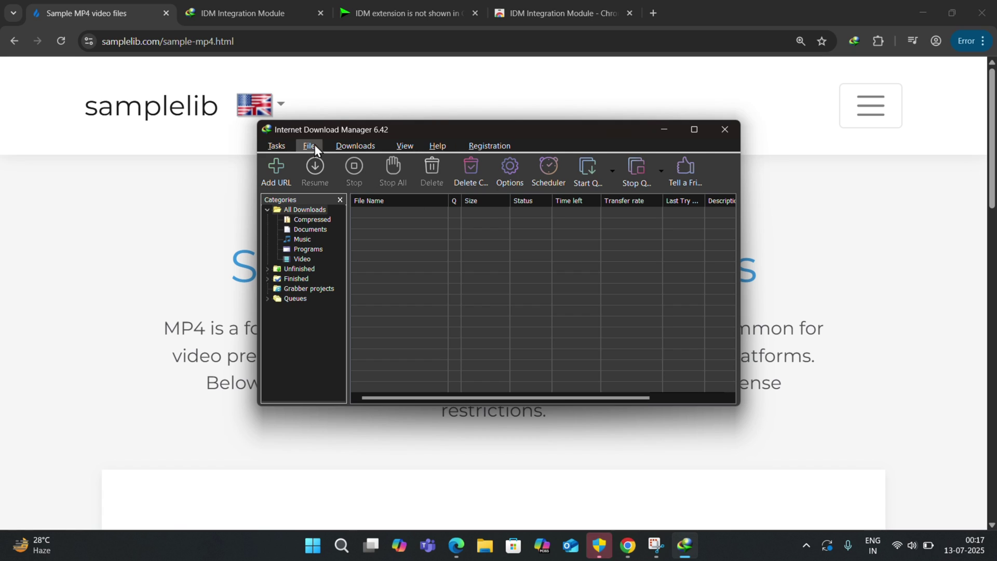
pyautogui.moveTo(308, 171)
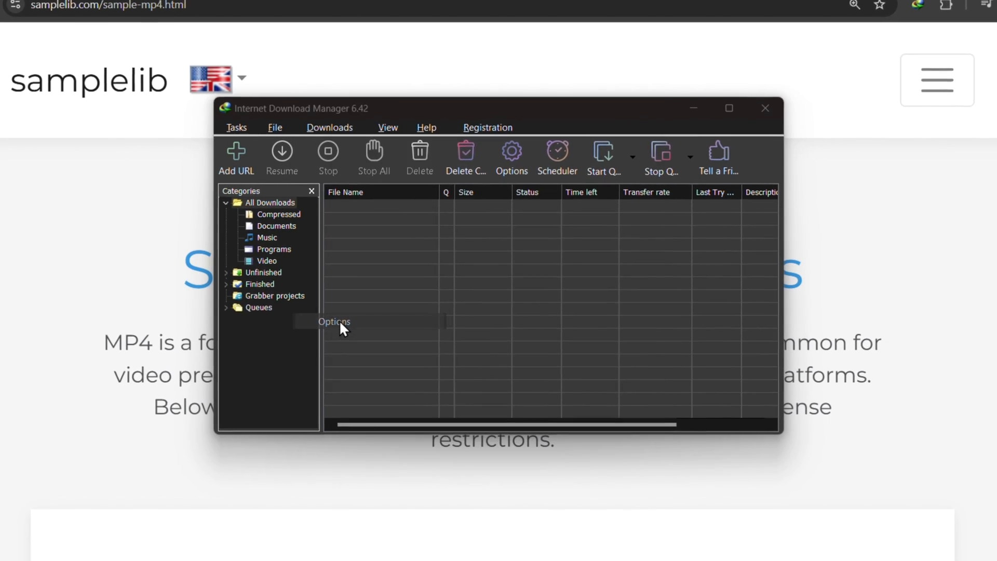
# Choose Options from IDM's Downloads menu.
pyautogui.click(511, 151)
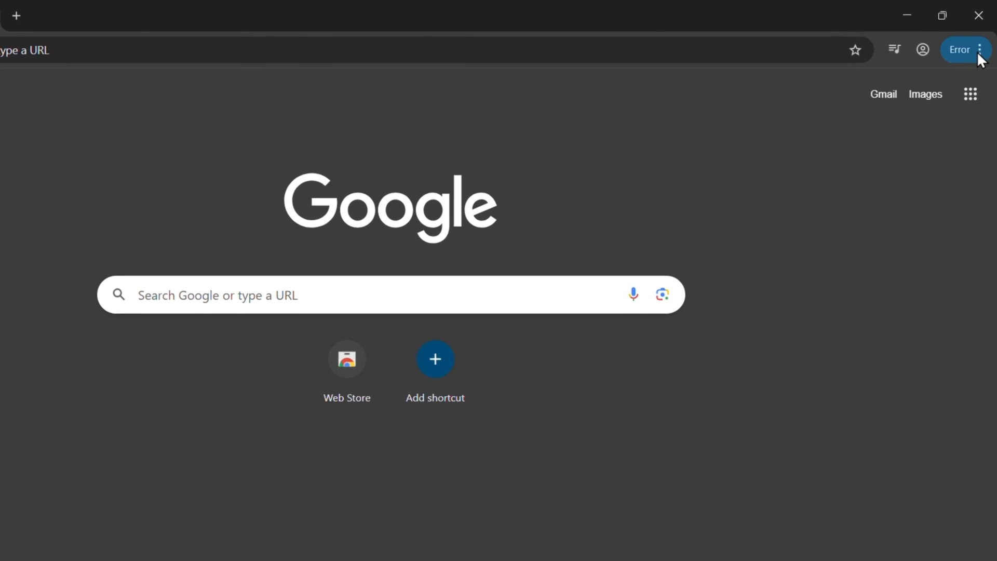
# From the Extensions puzzle menu, pin IDM Integration Module to the toolbar.
pyautogui.click(981, 49)
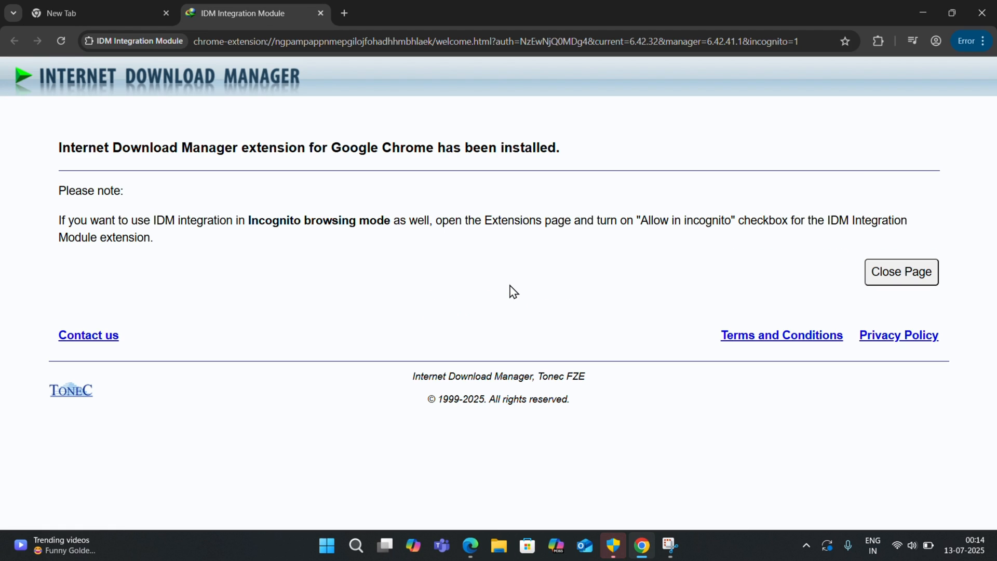
pyautogui.moveTo(877, 43)
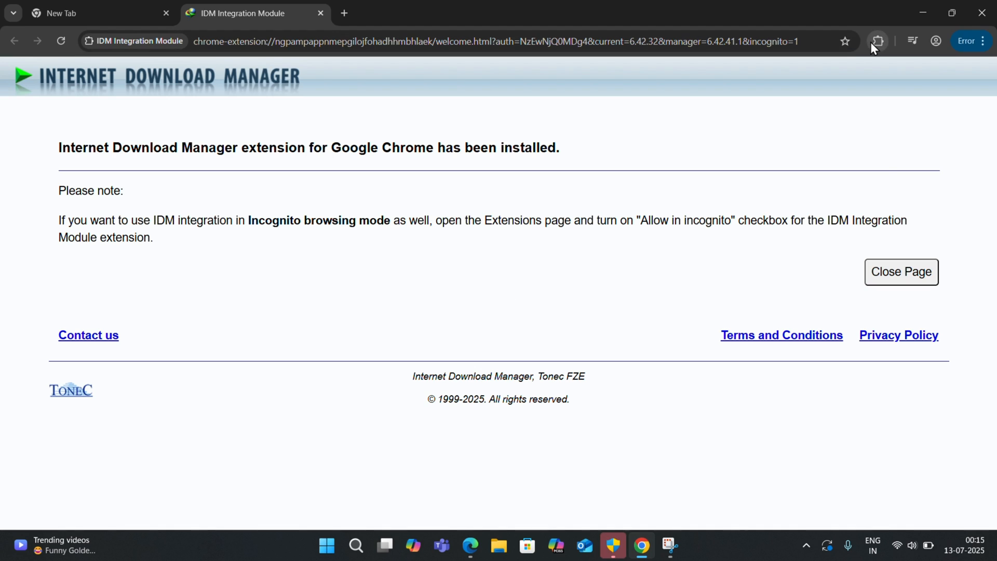
pyautogui.click(877, 41)
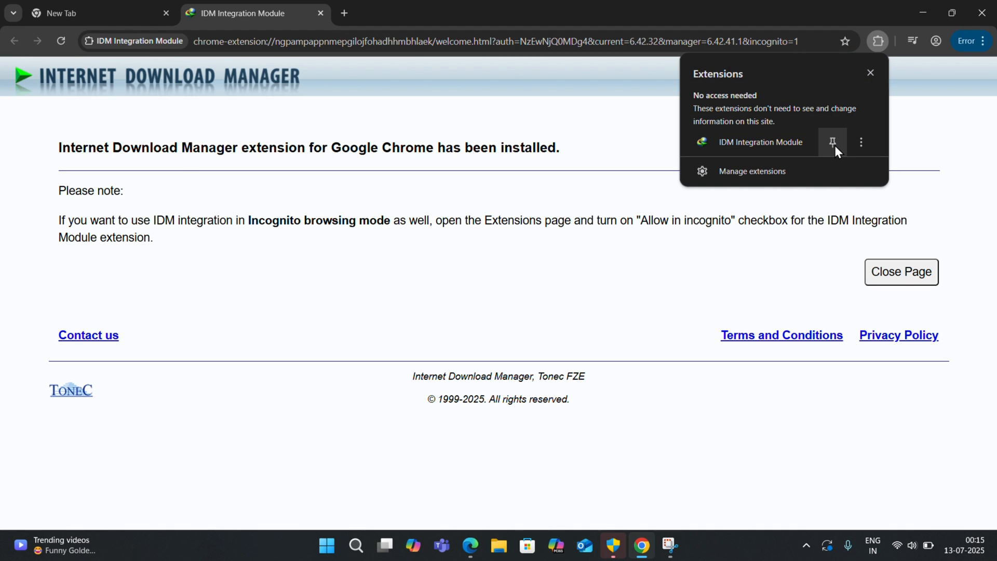
pyautogui.click(832, 143)
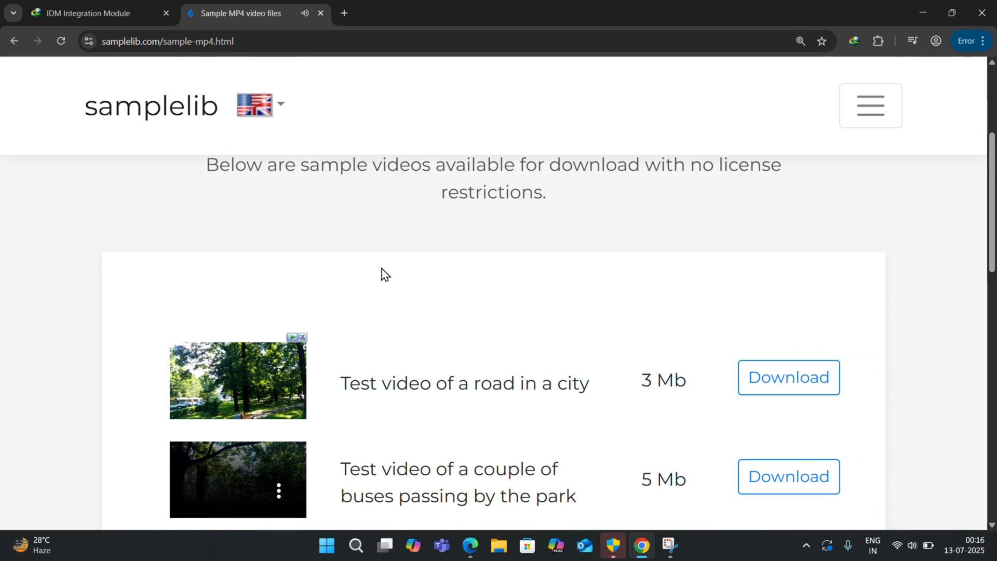
pyautogui.moveTo(293, 343)
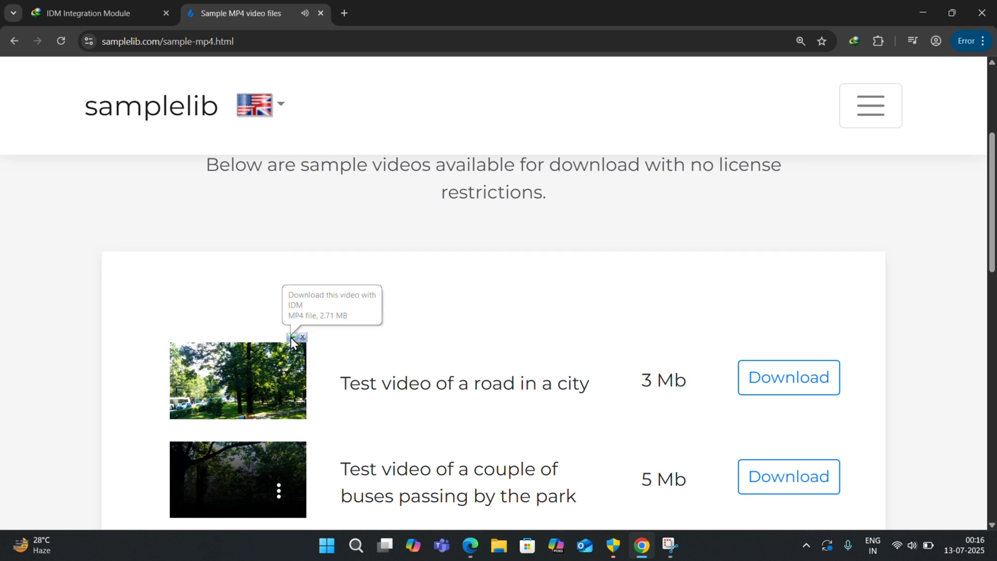
# Navigate a new tab to chrome://extensions to verify IDM Integration Module is enabled.
pyautogui.click(293, 337)
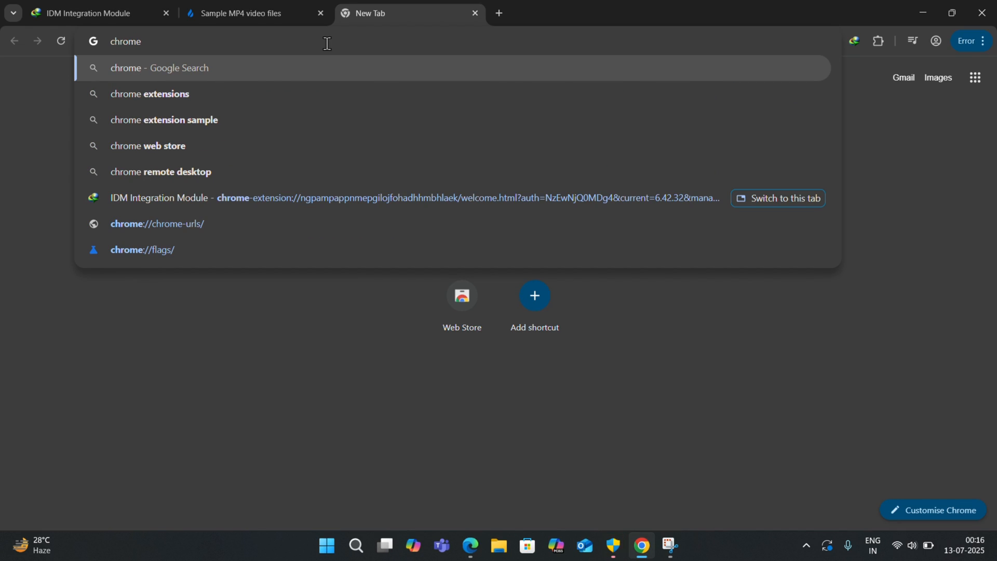
pyautogui.write('chrome://extensions')
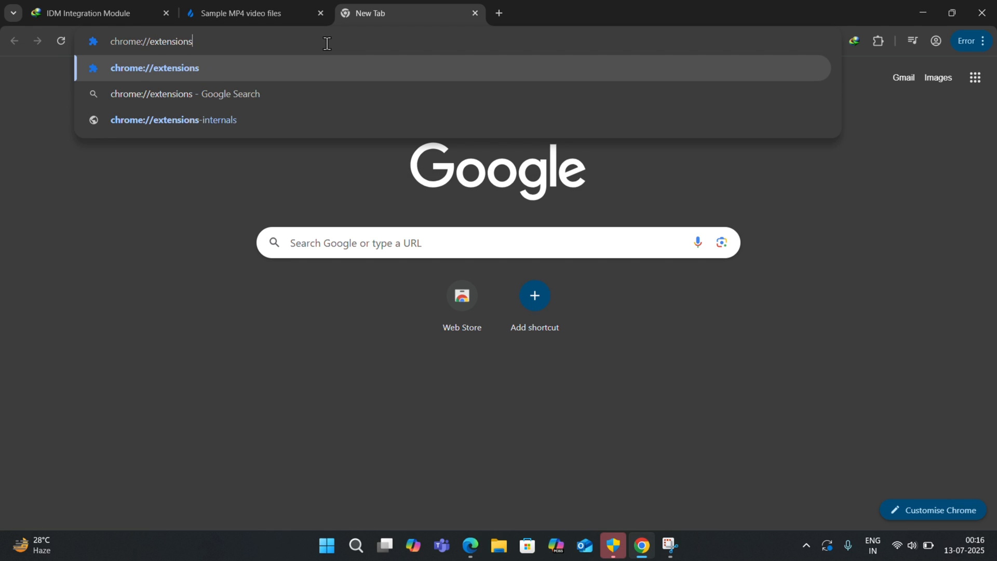
pyautogui.press('Enter')
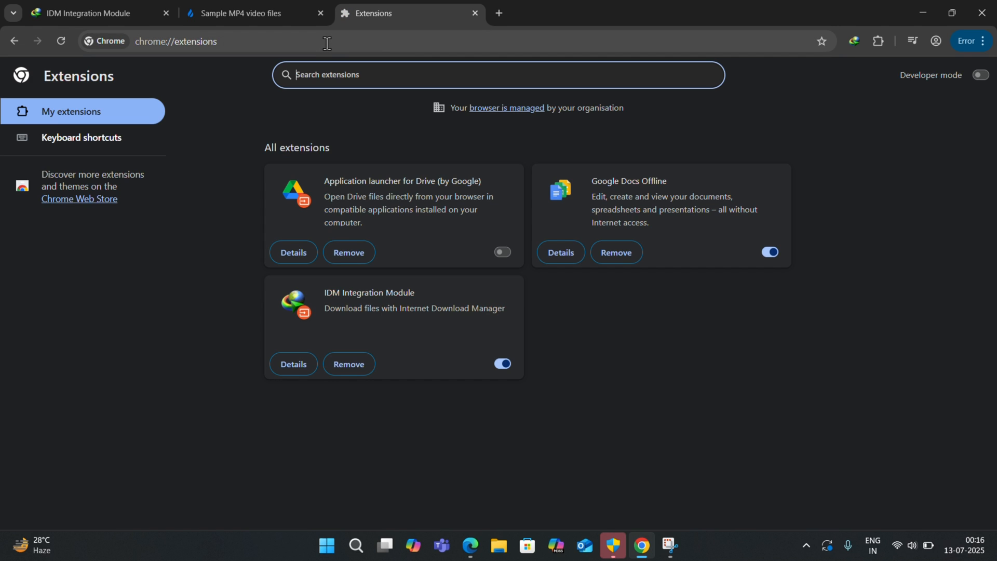